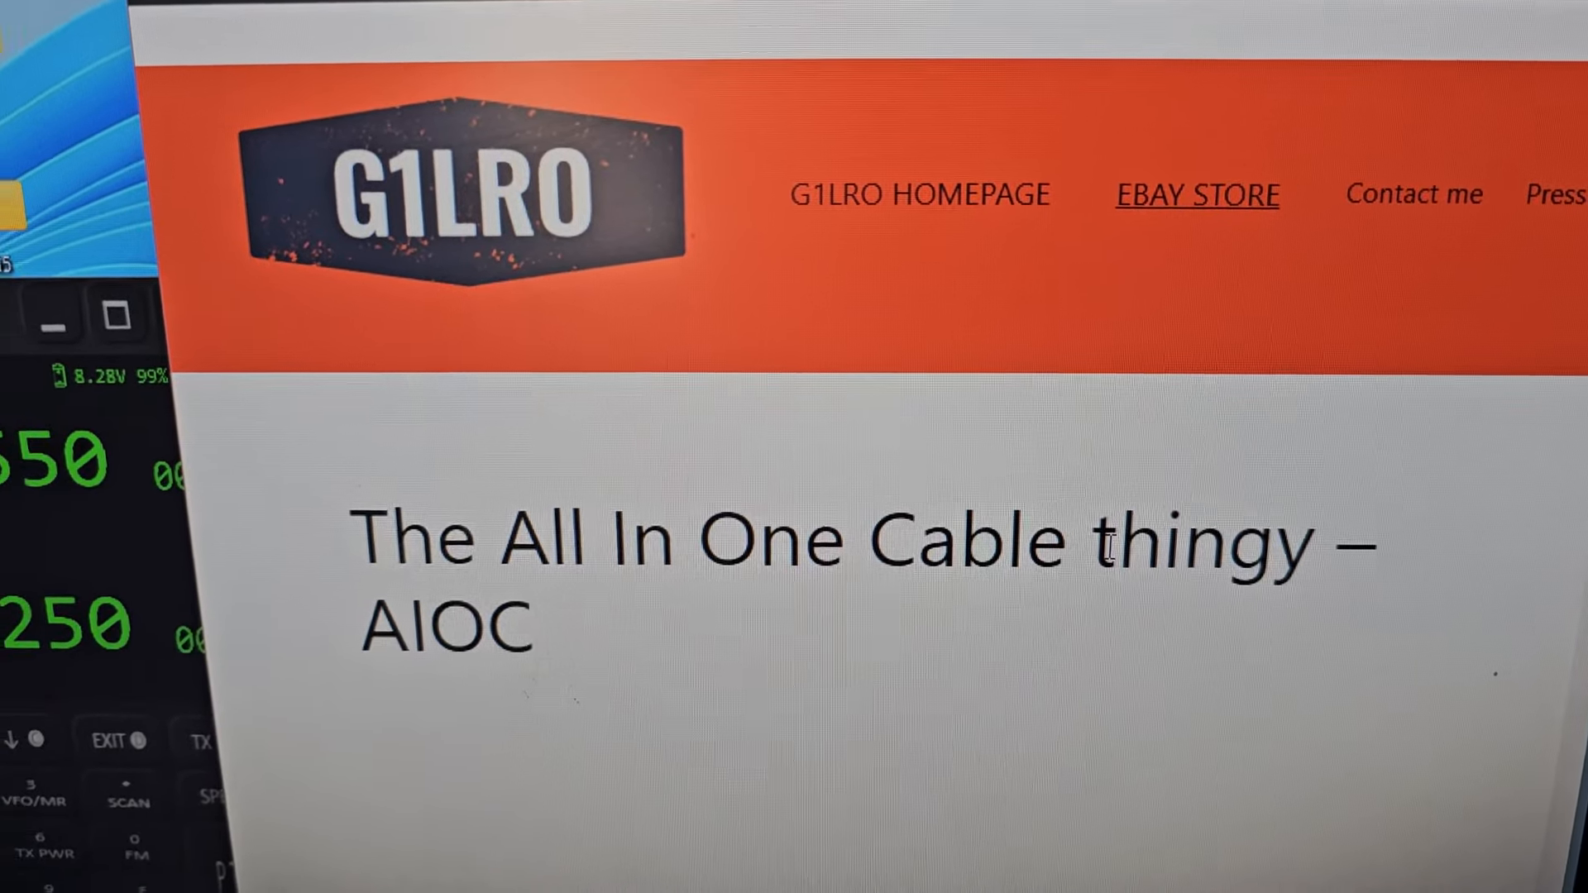
Run the node 539011 audio test so the radio receives on 434.550, then disconnect the node from all hubs
scroll("up", 3)
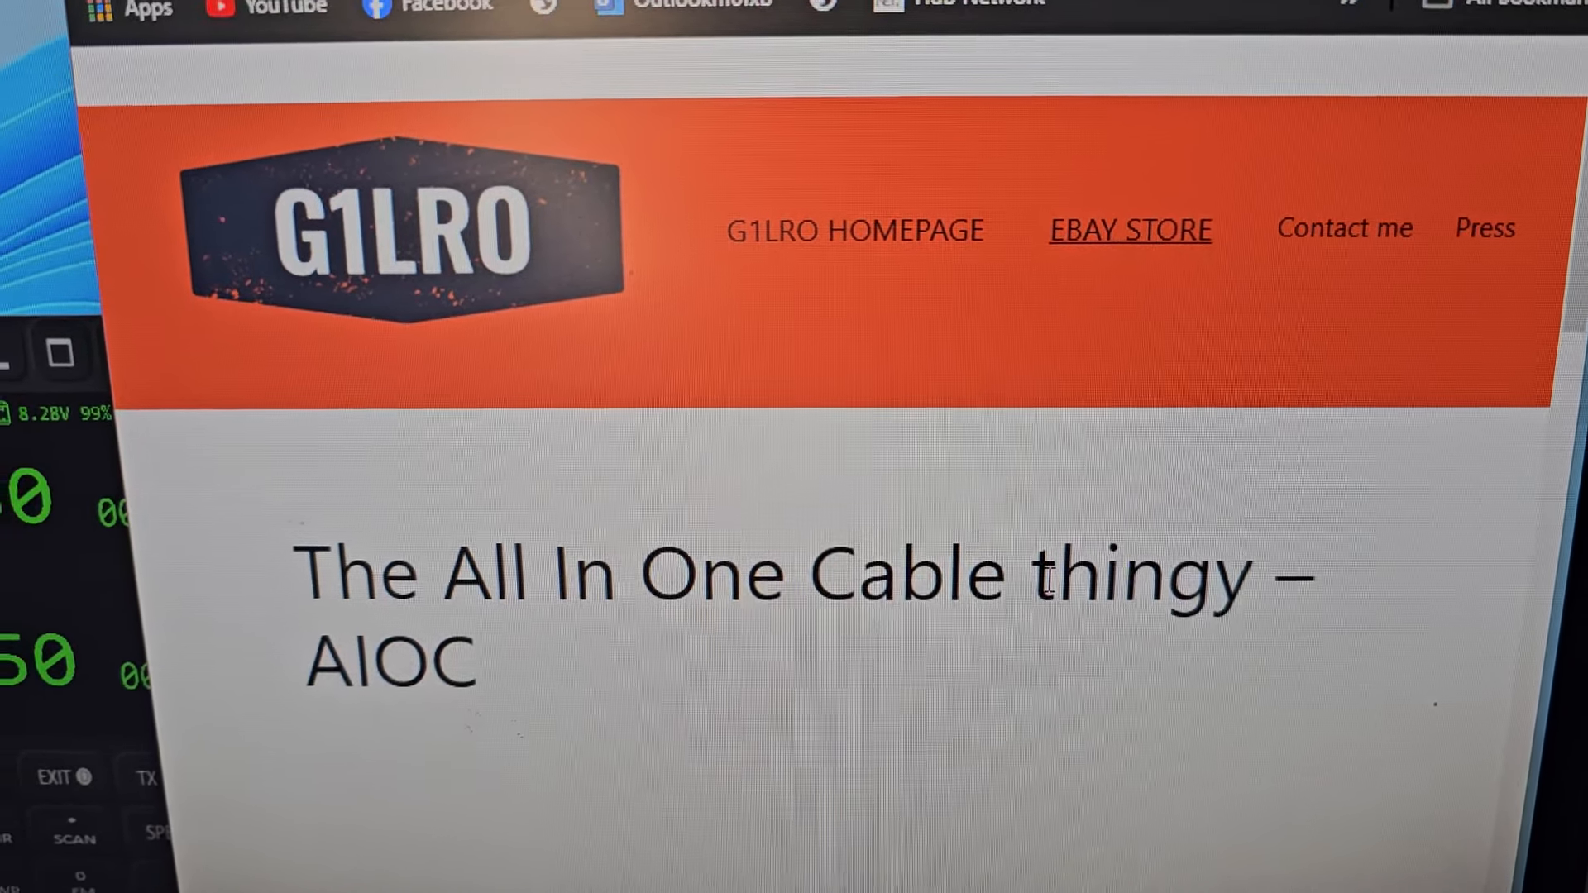
scroll("down", 3)
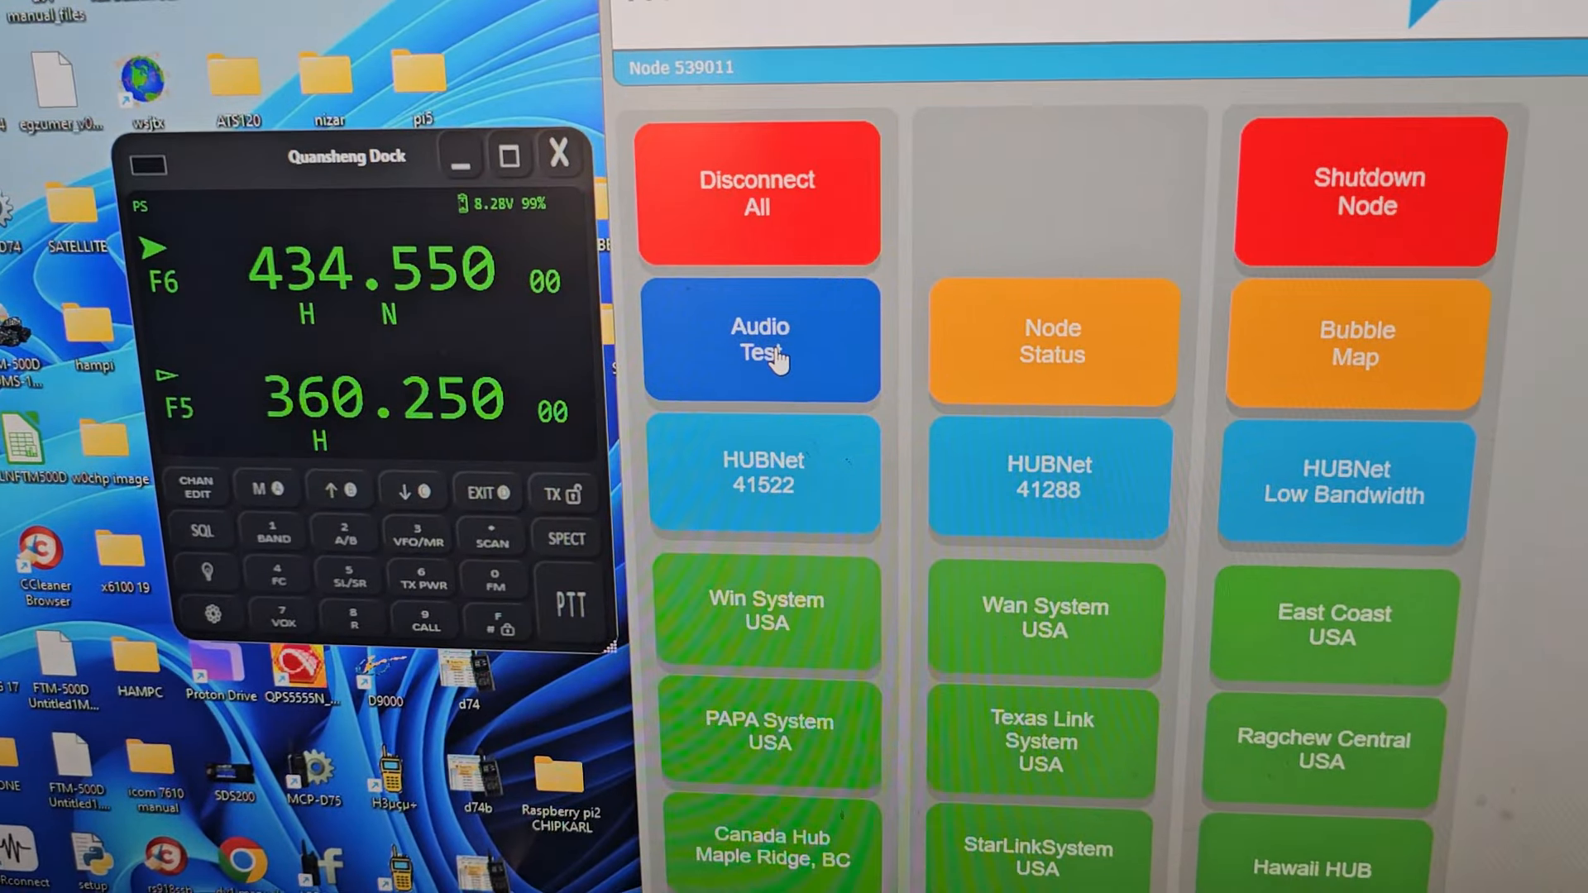
left_click(759, 339)
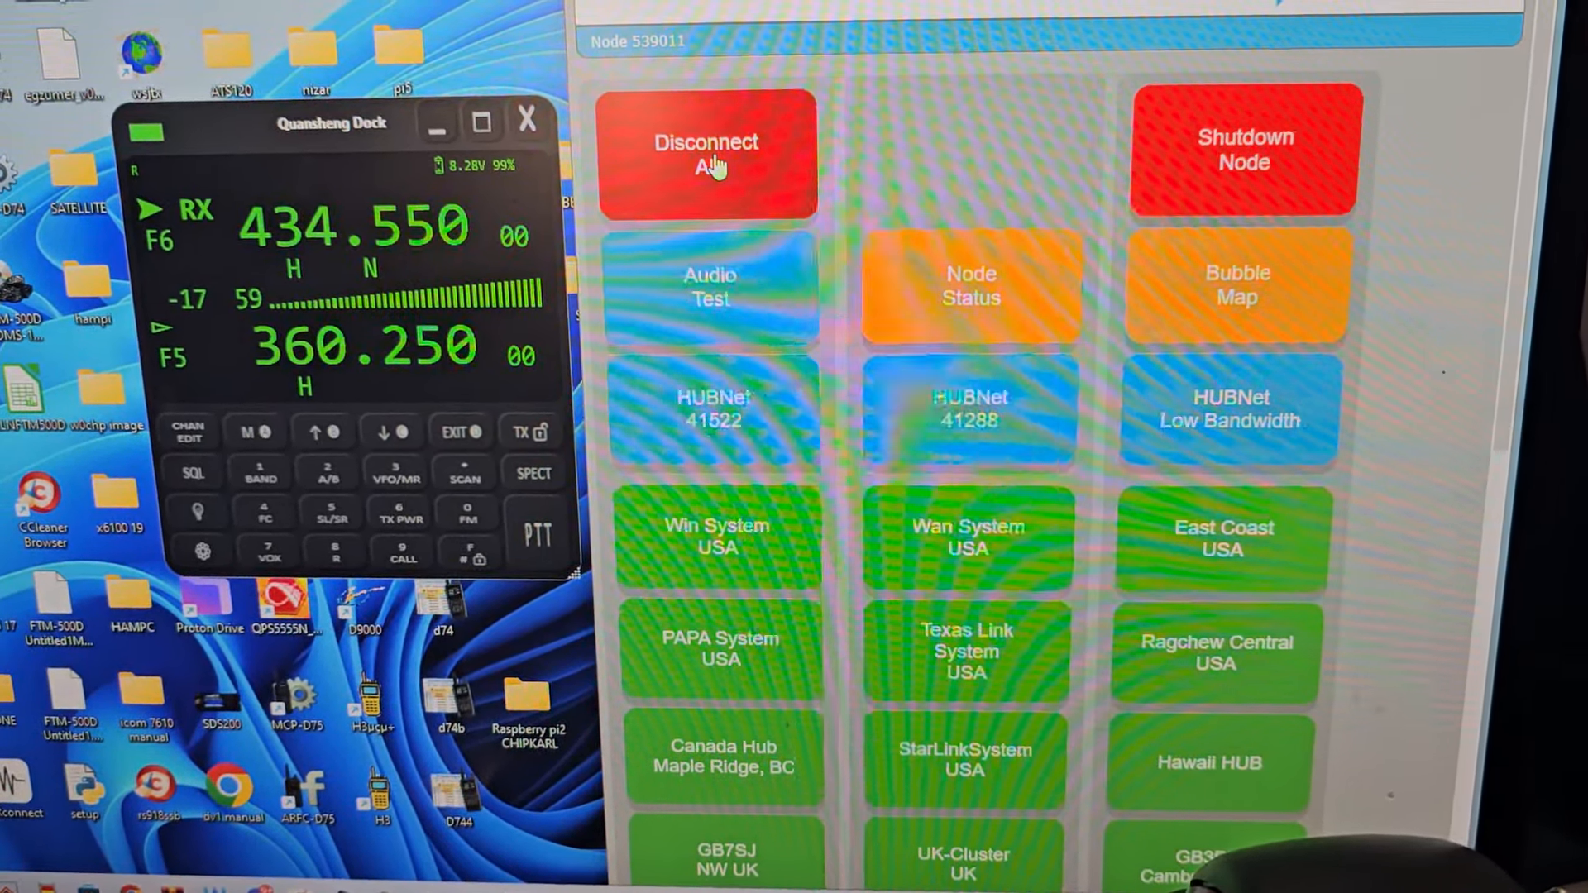
left_click(712, 419)
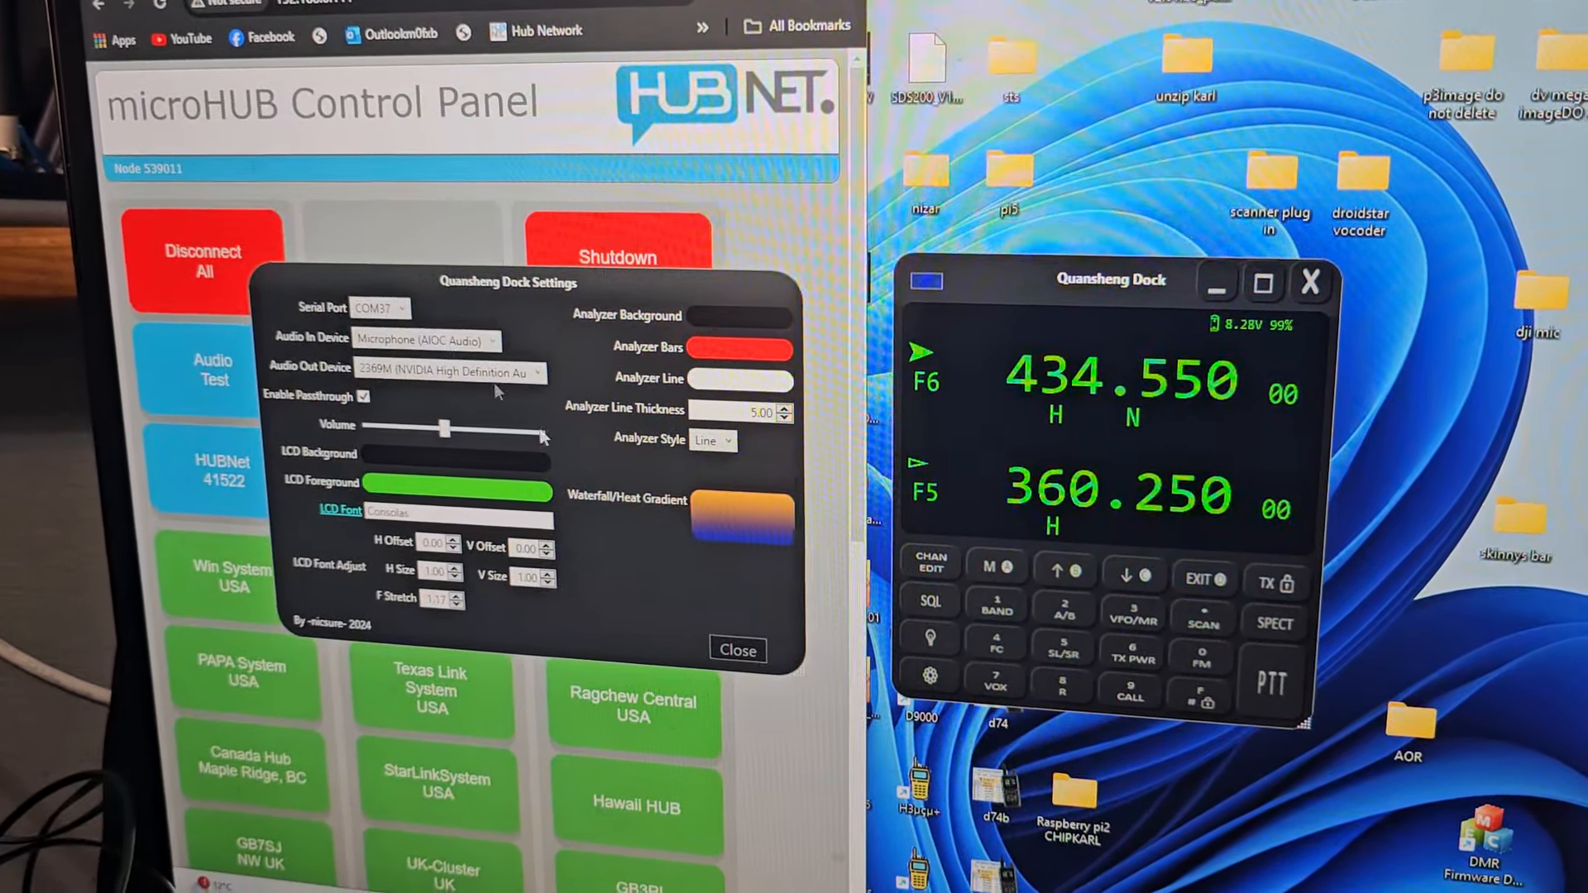
Dismiss the Quansheng Dock Settings dialog and bring up the channel editor listing CH 001 onward
left_click(738, 650)
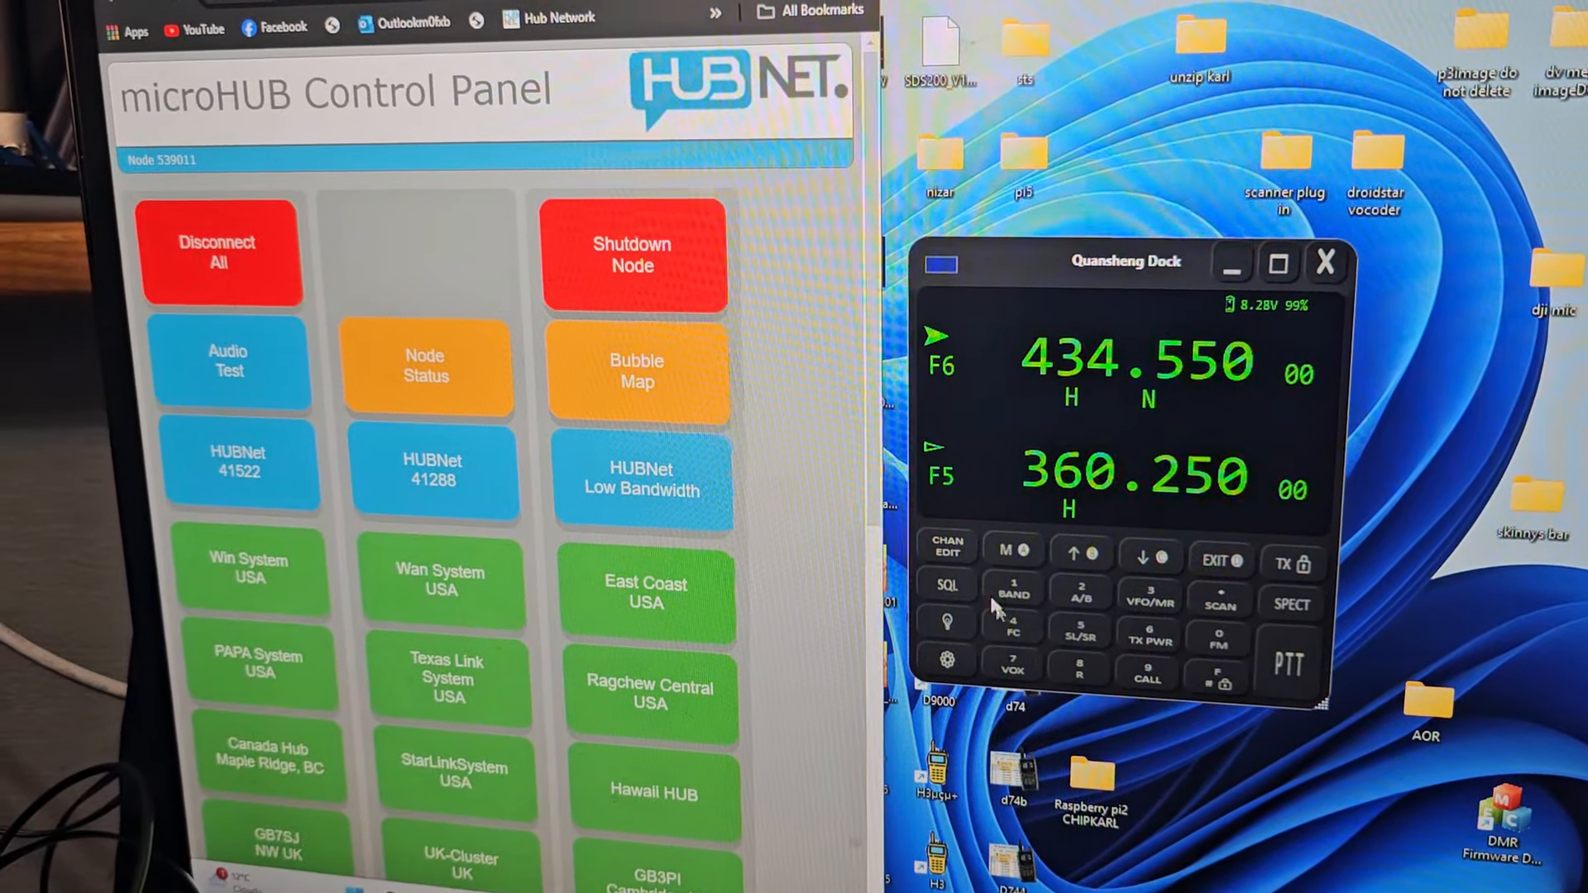
left_click(947, 553)
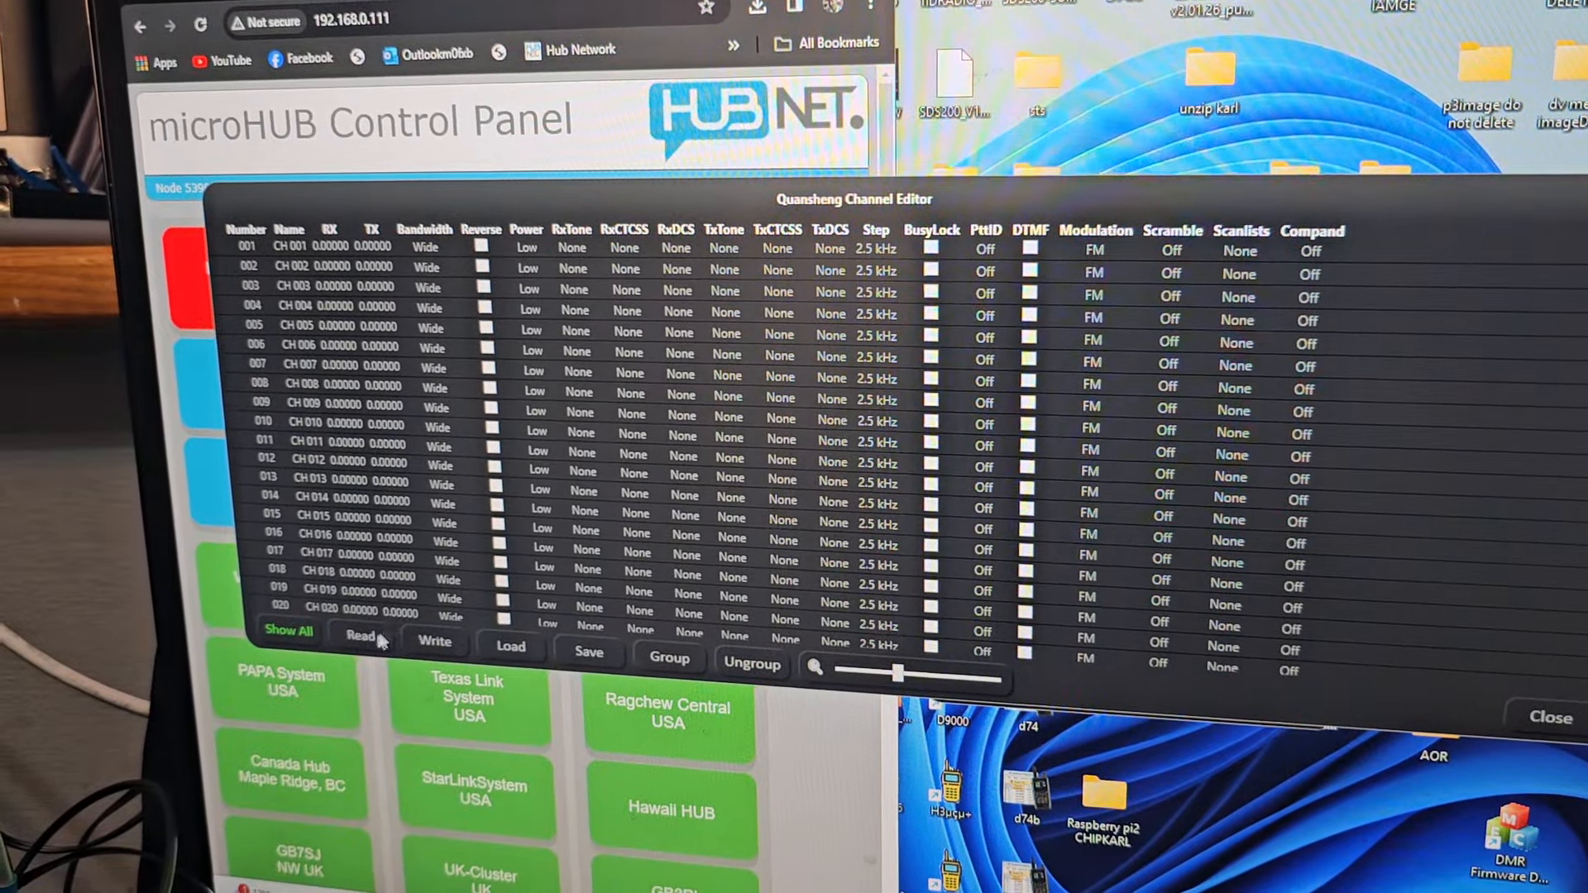
Close the Quansheng Channel Editor, returning to the radio panel showing 434.550 and 360.250
left_click(361, 635)
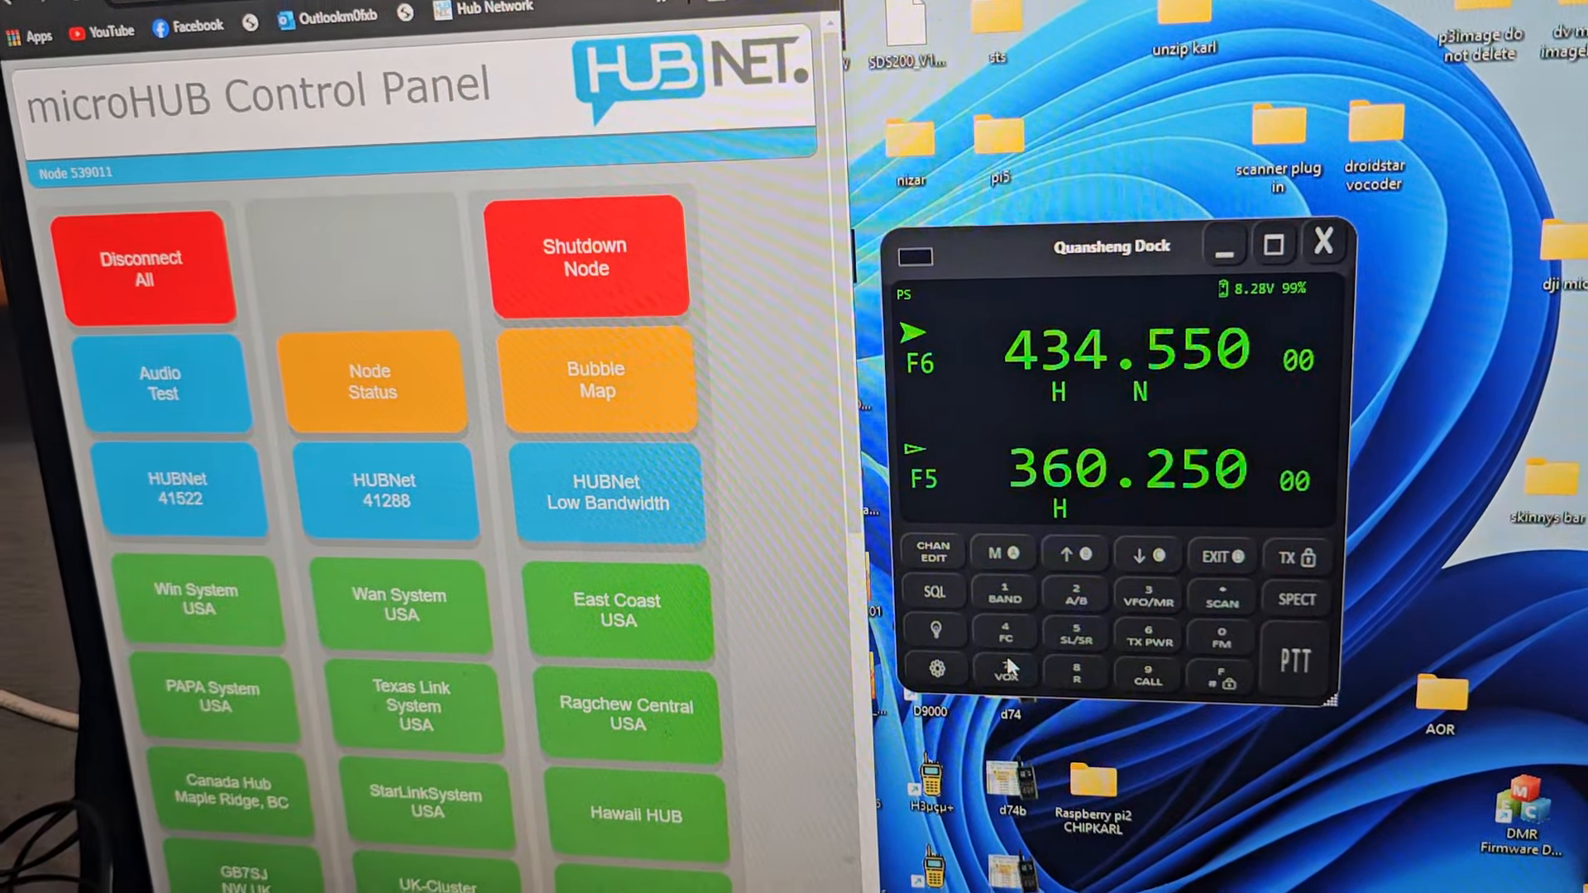
Show the spectrum analyzer pane centered at 434.55000 MHz with 25 kHz steps and 25-step count
left_click(1296, 599)
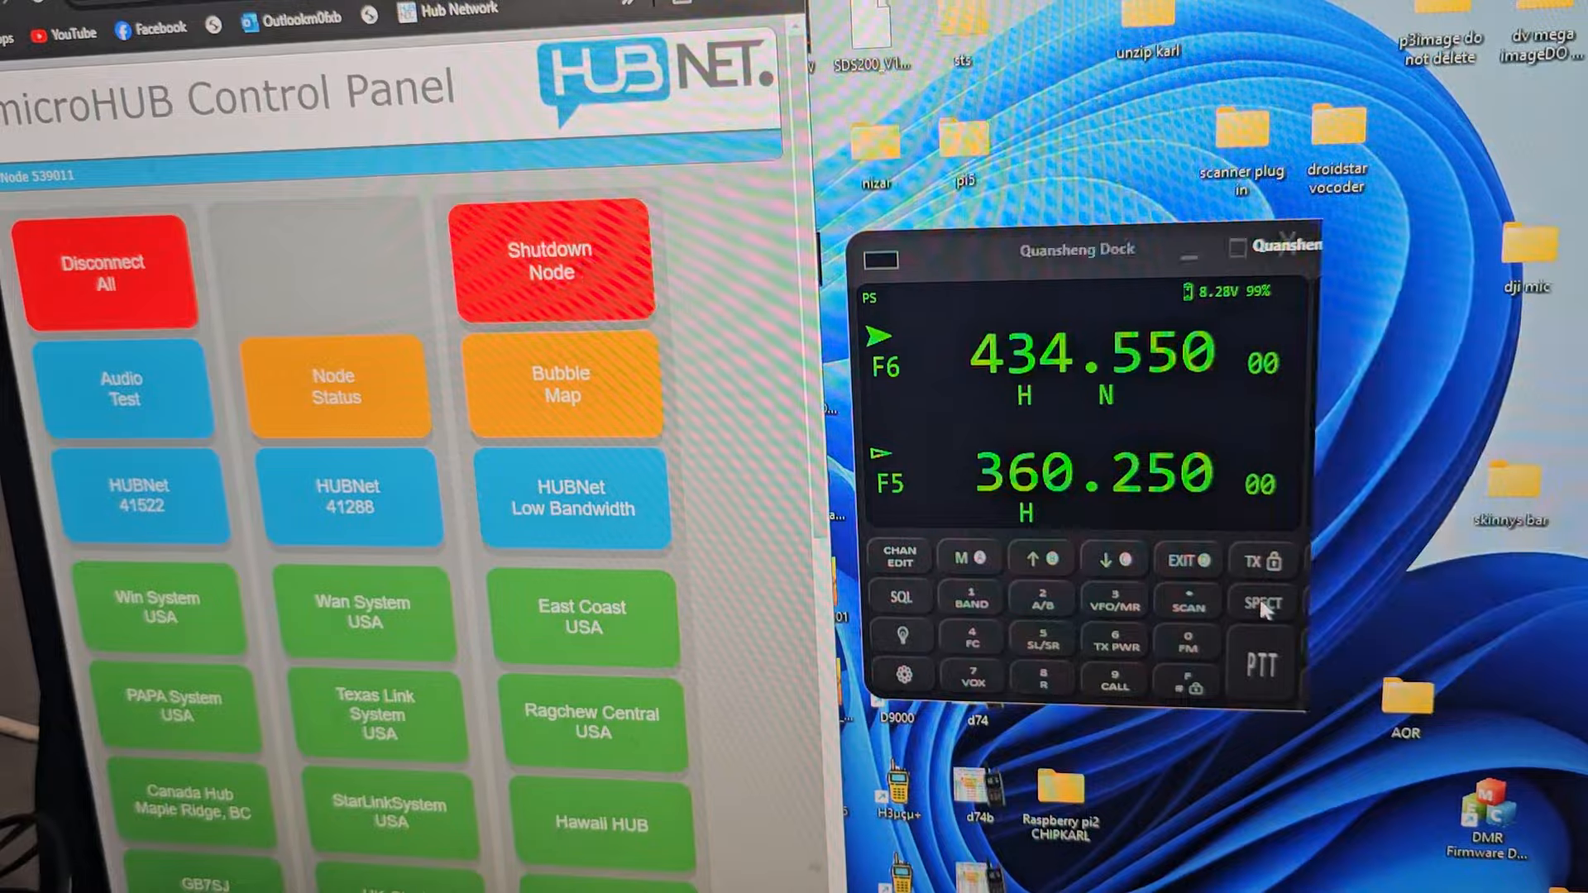
left_click(1263, 604)
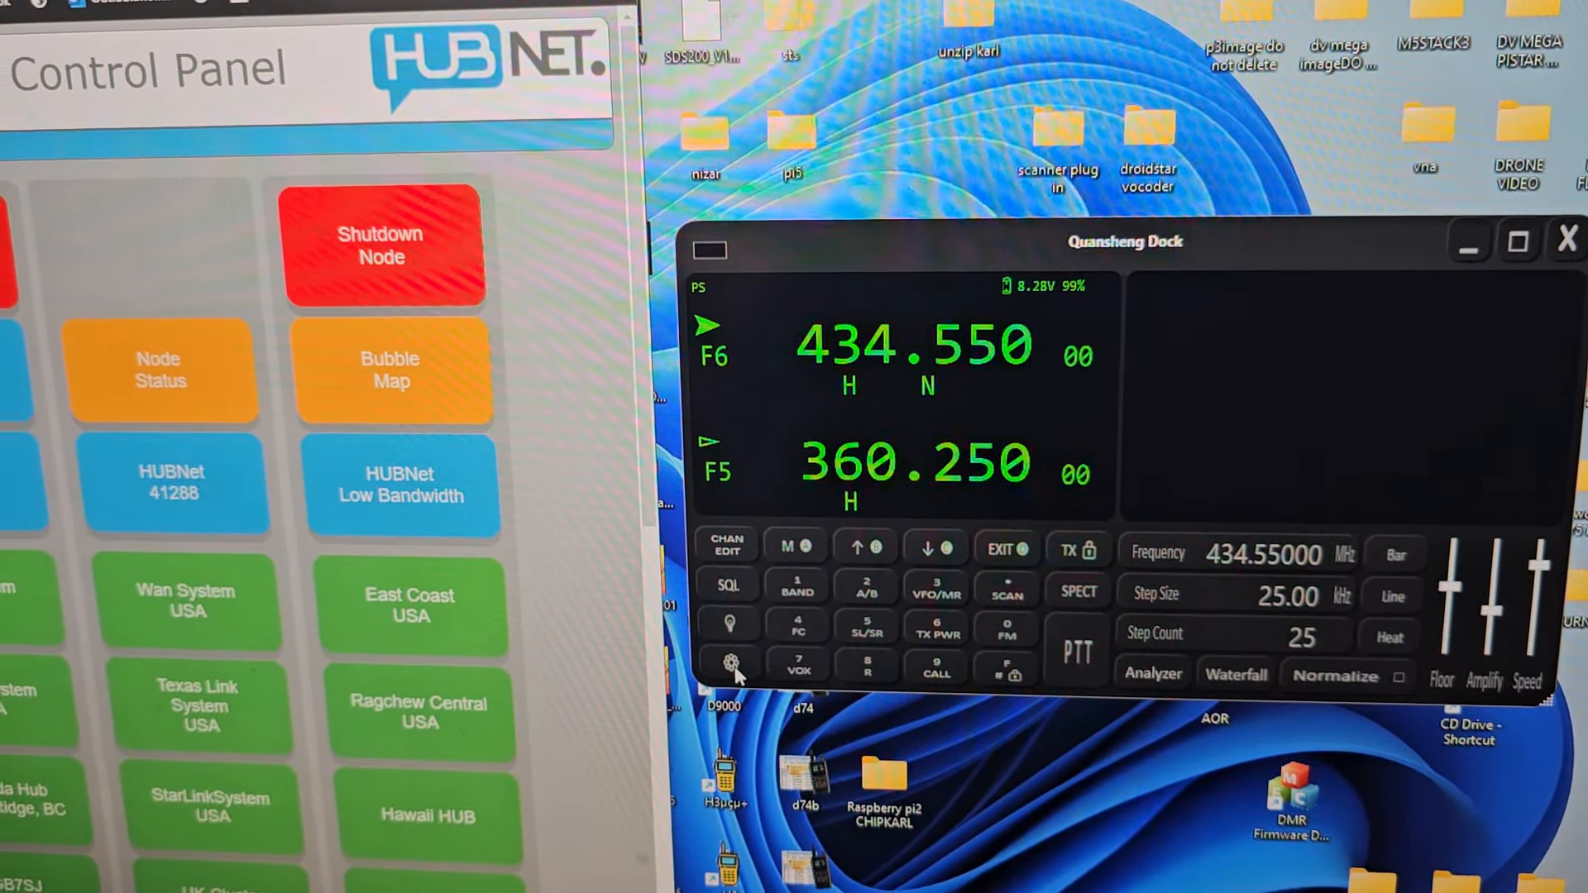
left_click(725, 667)
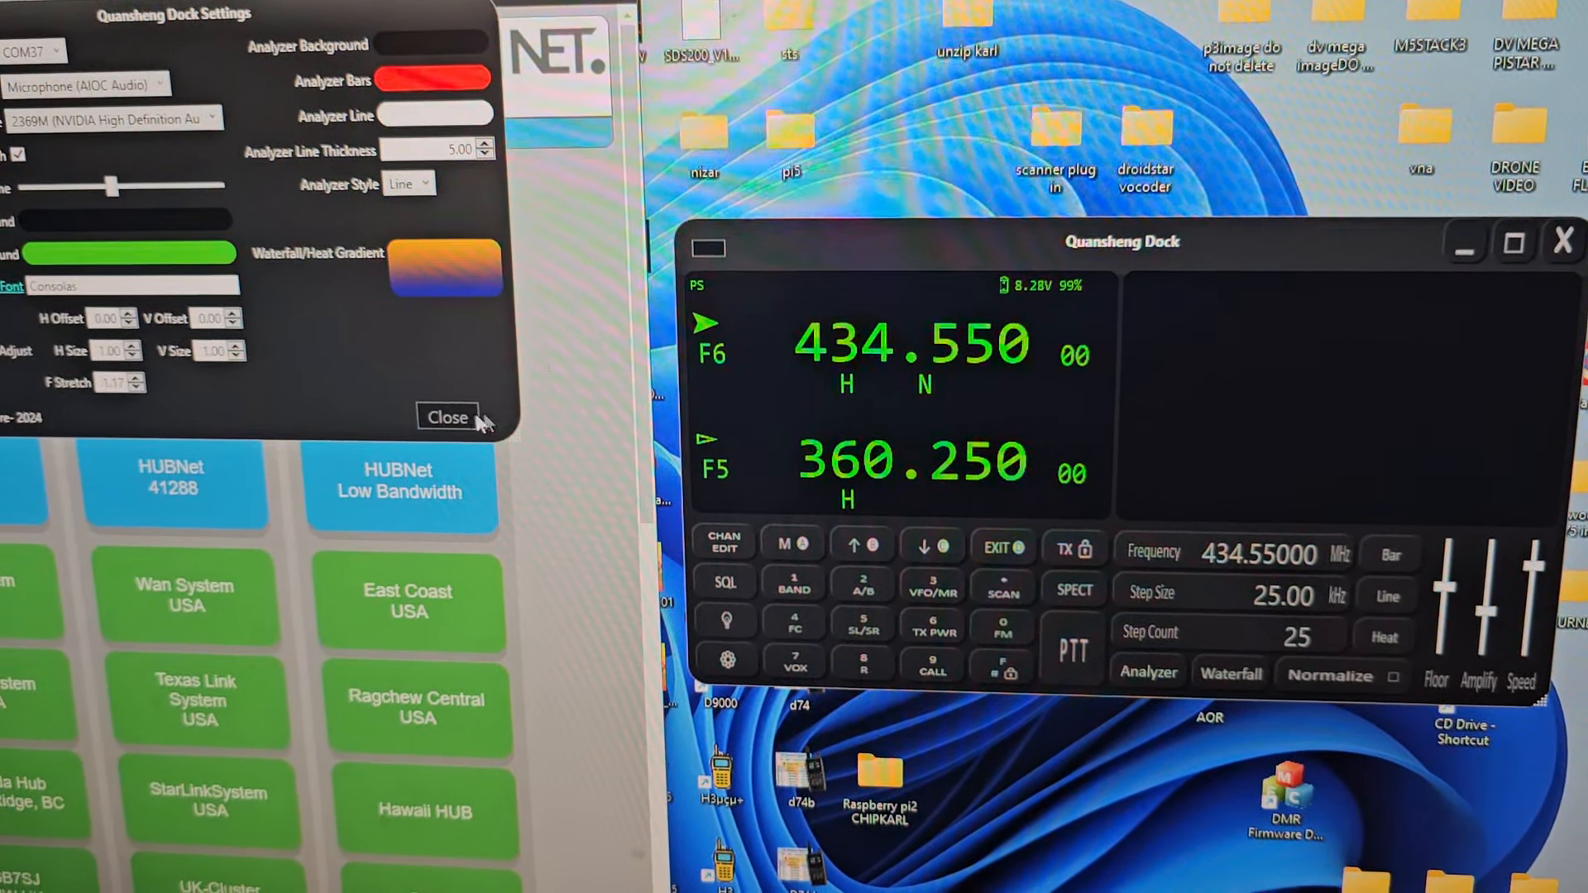
left_click(447, 417)
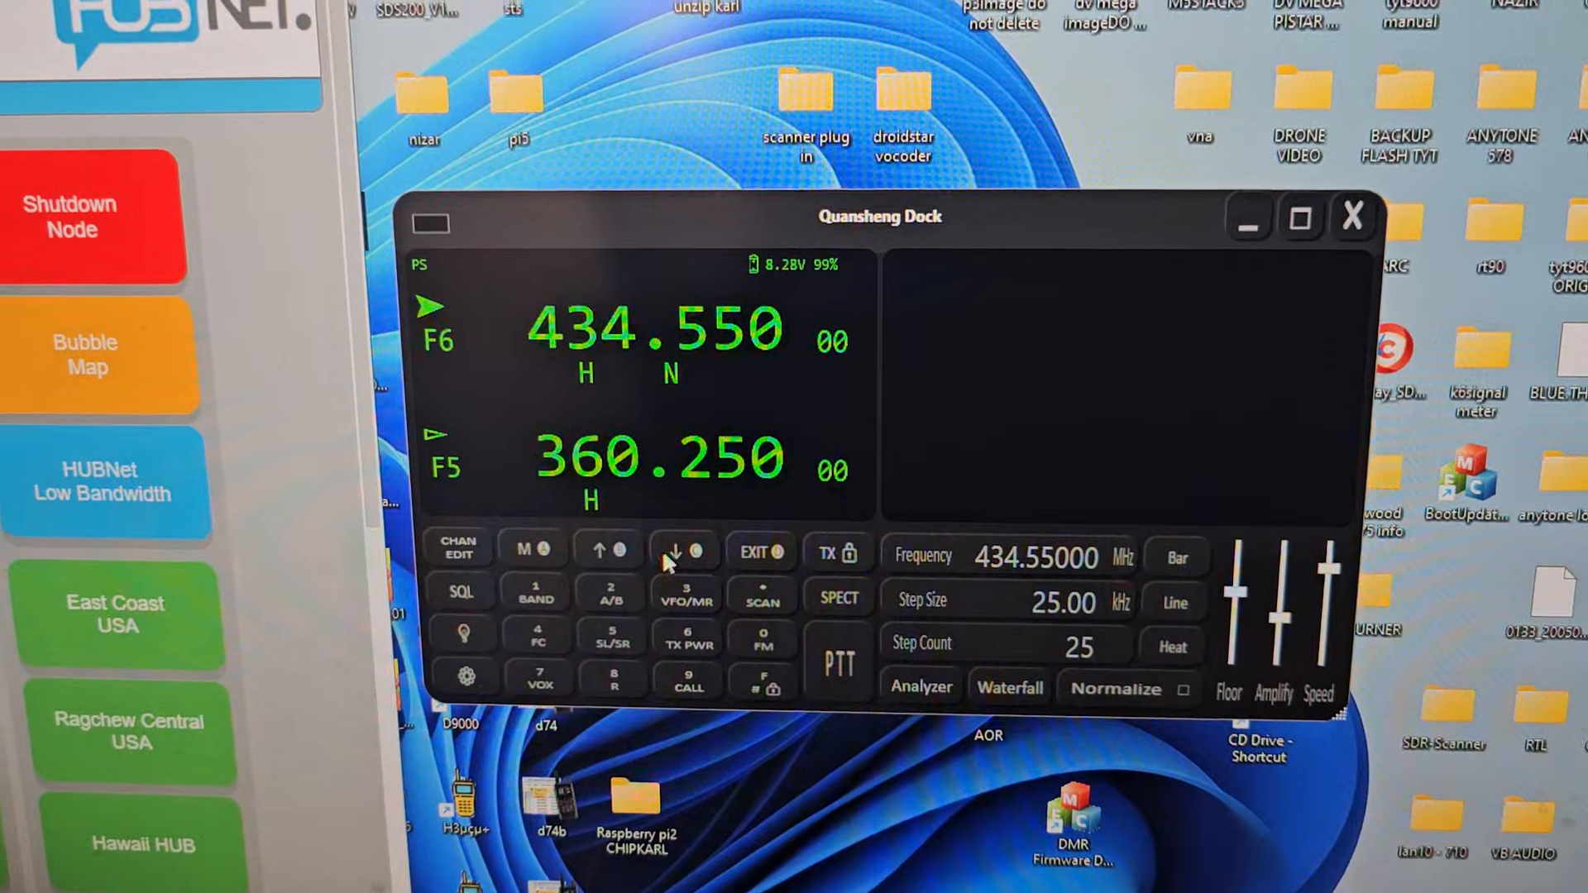